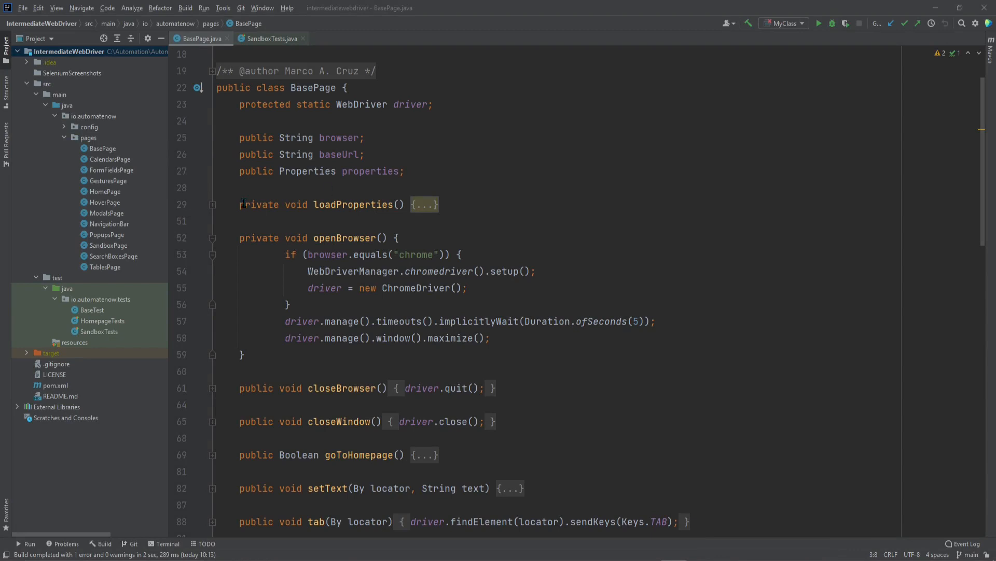
- Add a headless-mode comment and create a ChromeOptions instance named options in openBrowser
double_click(349, 238)
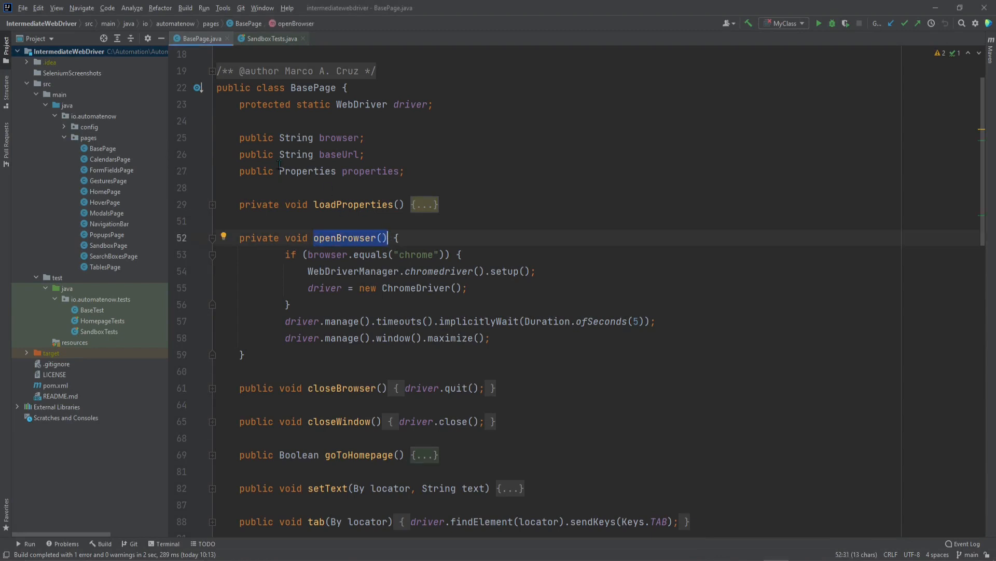
mouse_move(201, 38)
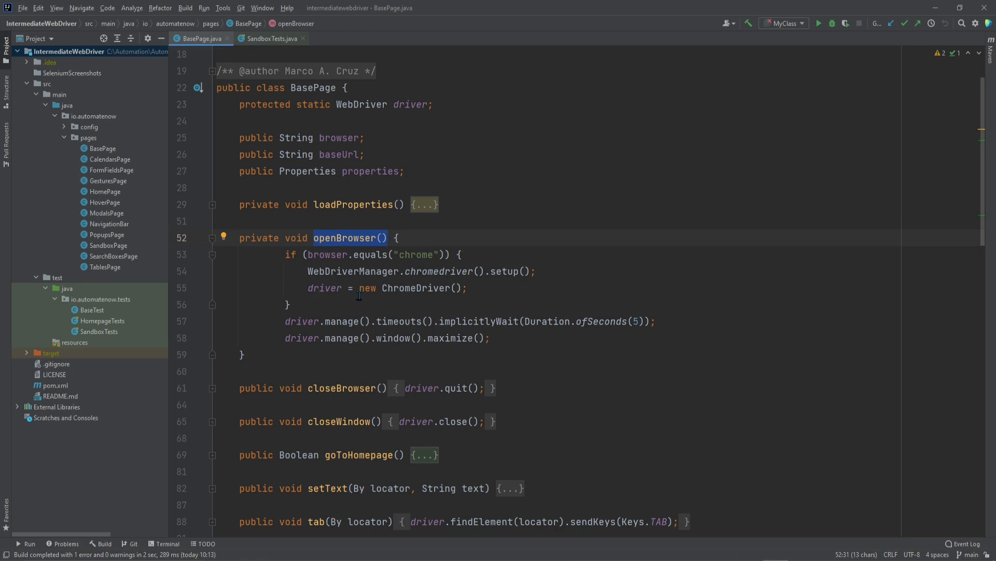
type("// Run in")
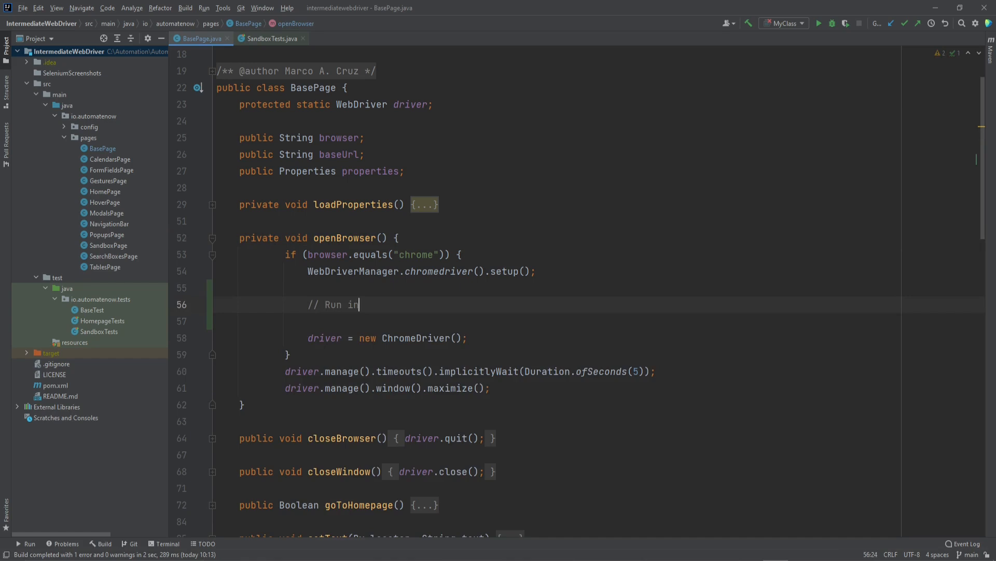
type("headless mode")
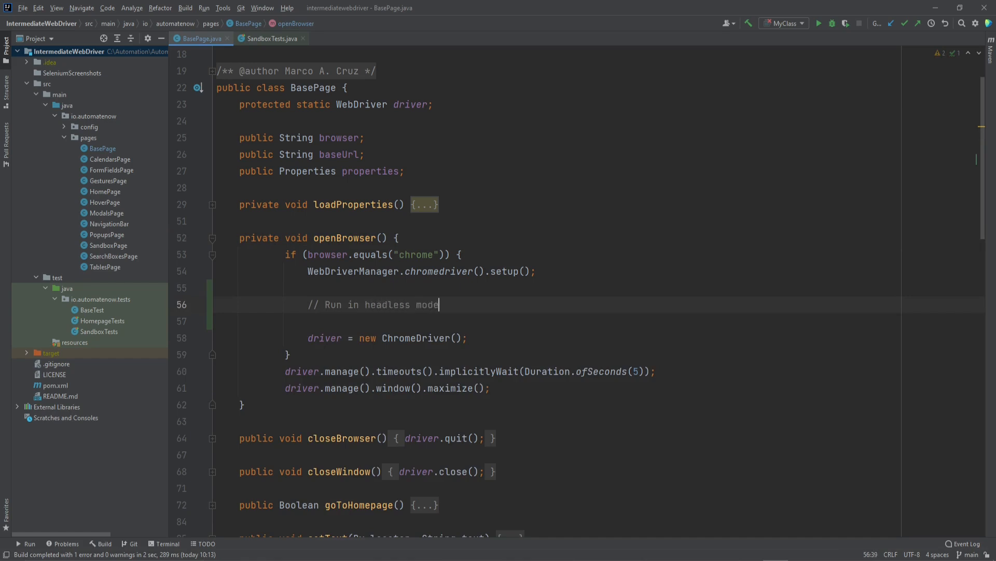
key("enter")
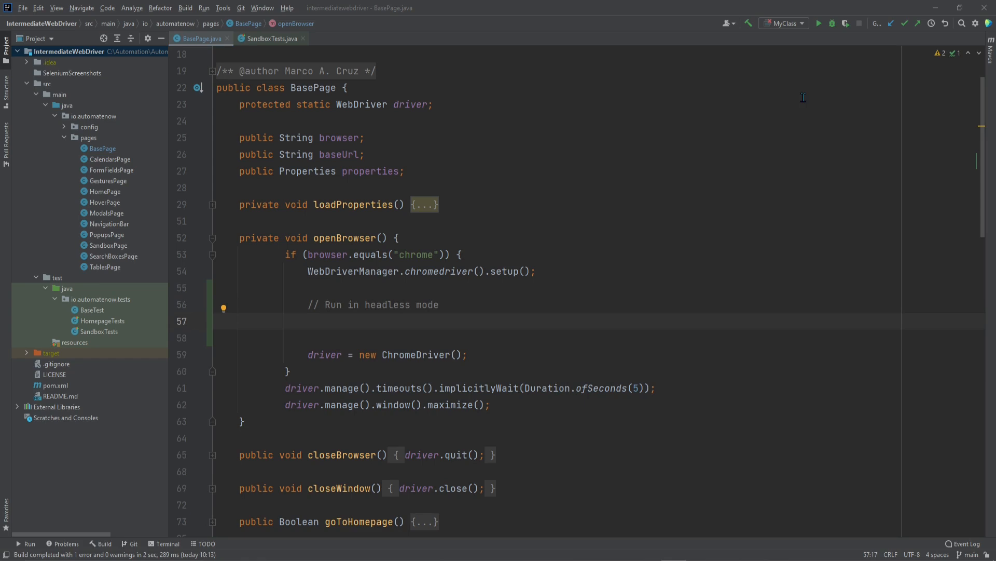
type("Chrom")
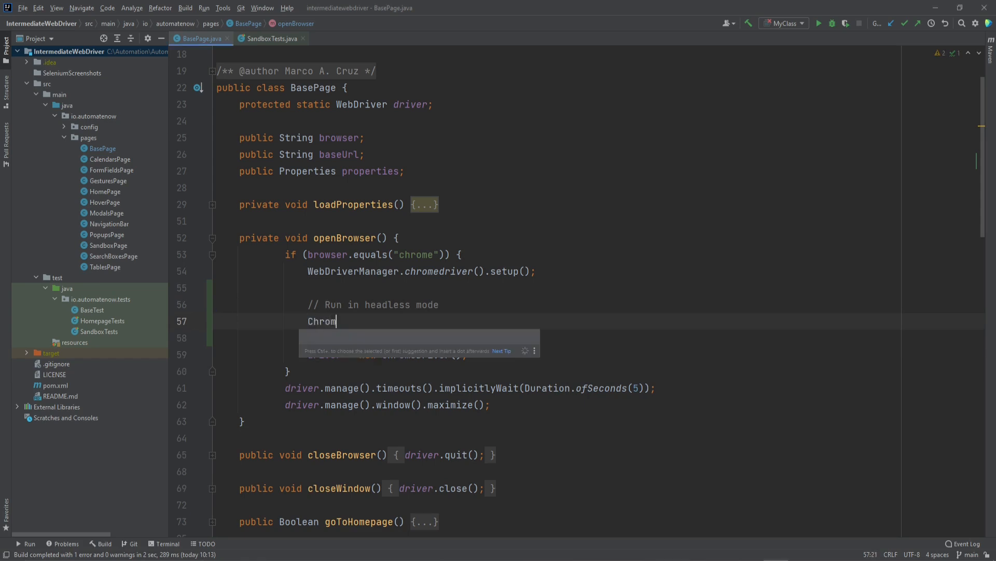
type("eOp")
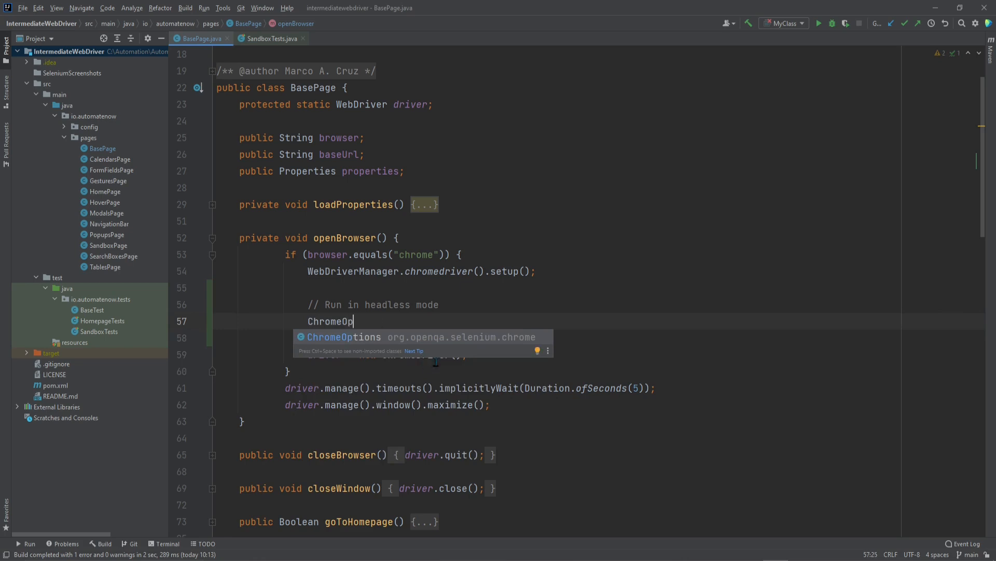
mouse_move(517, 344)
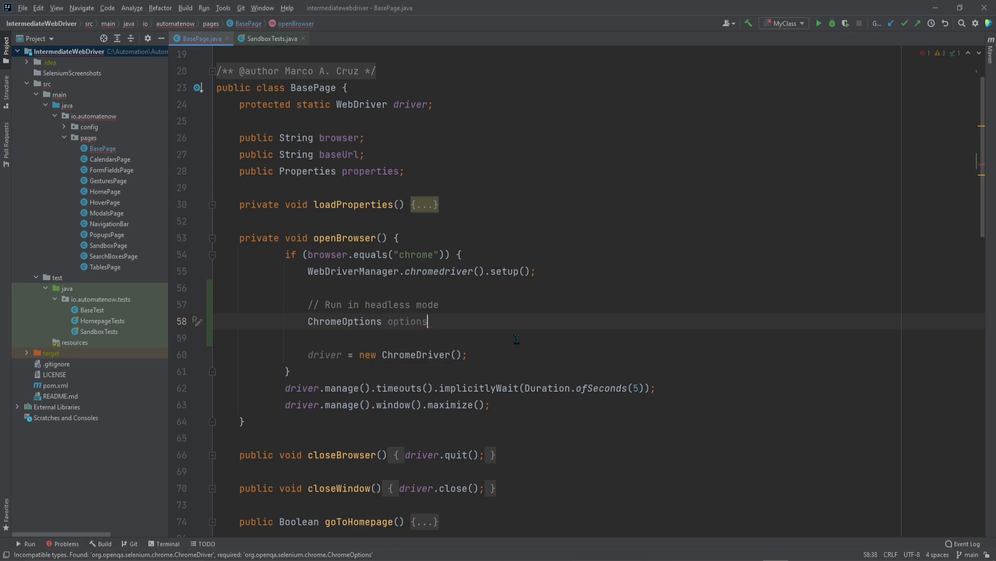
type("= new C")
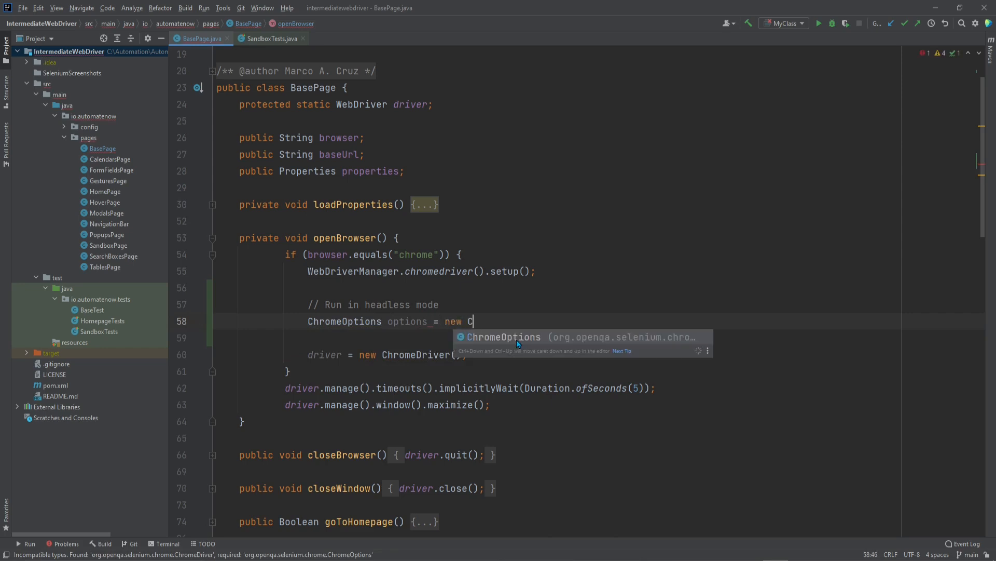
key("Tab")
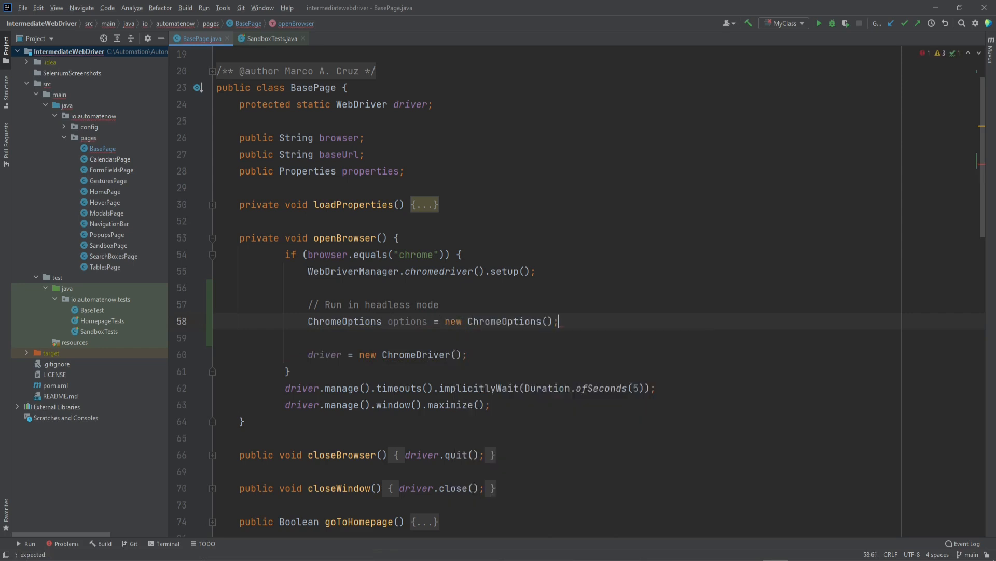
type("options.addArguments(\"--")
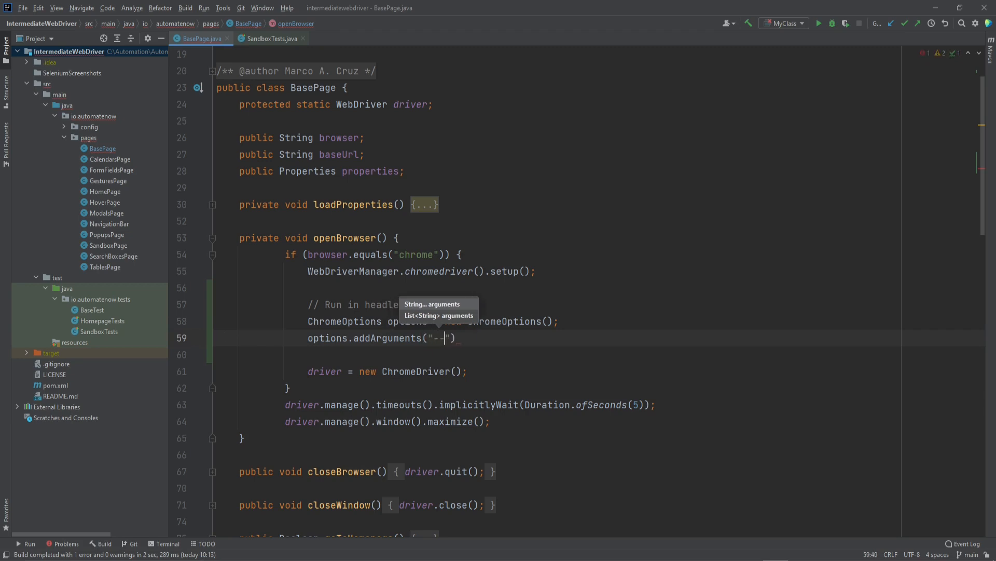
- Add the "--headless" argument and pass options into new ChromeDriver(options)
type("headless")
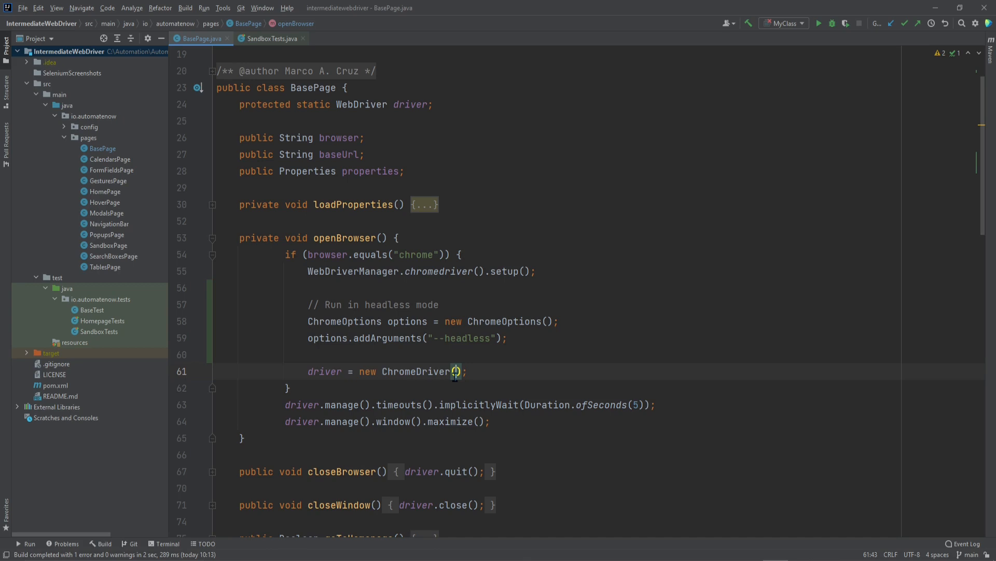
type("options")
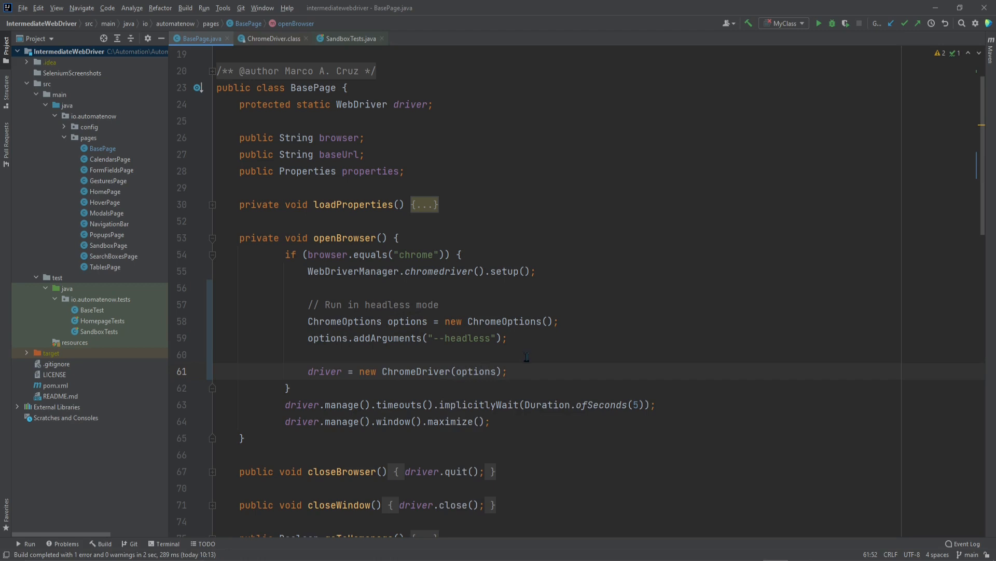
- Bring the Chrome window with the automatenow.io Sandbox page to the front
left_click(346, 38)
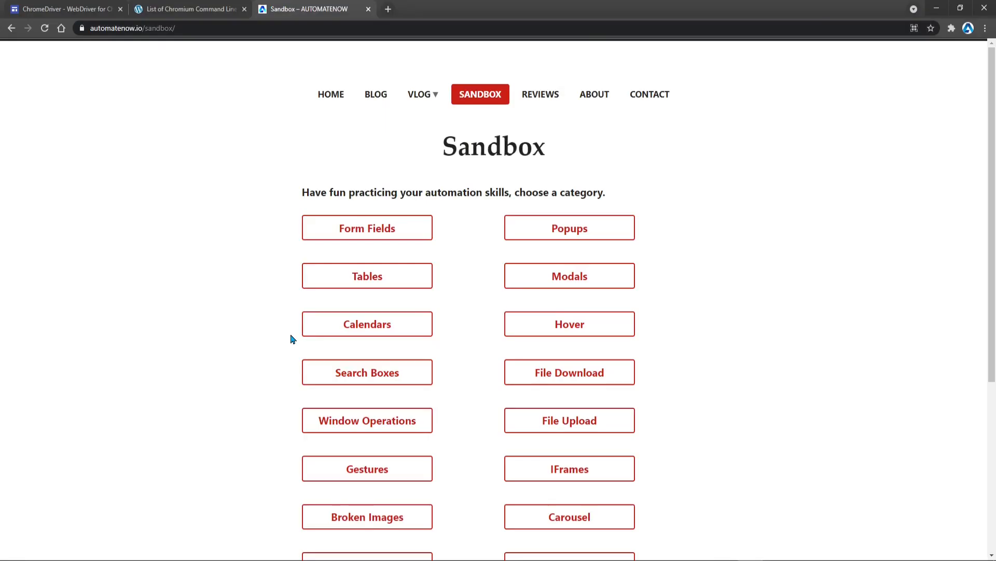
mouse_move(566, 81)
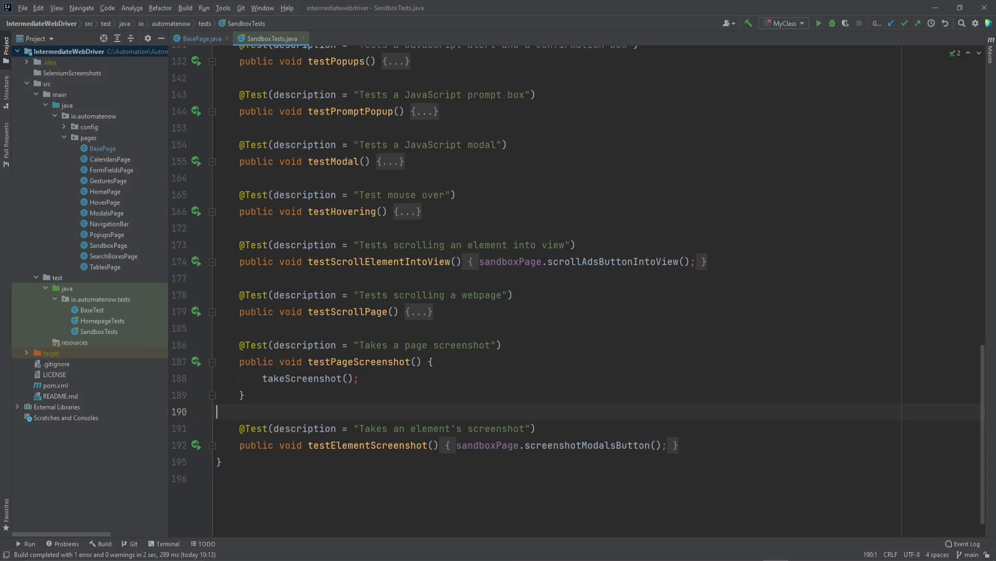
mouse_move(134, 181)
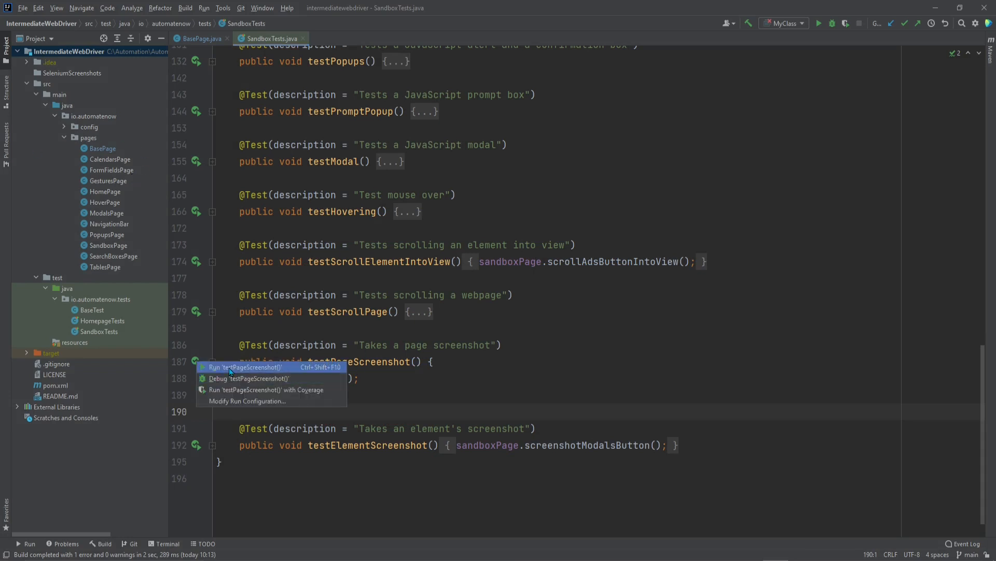
- Run testPageScreenshot from the gutter so it passes and generates screenshot.png
left_click(247, 366)
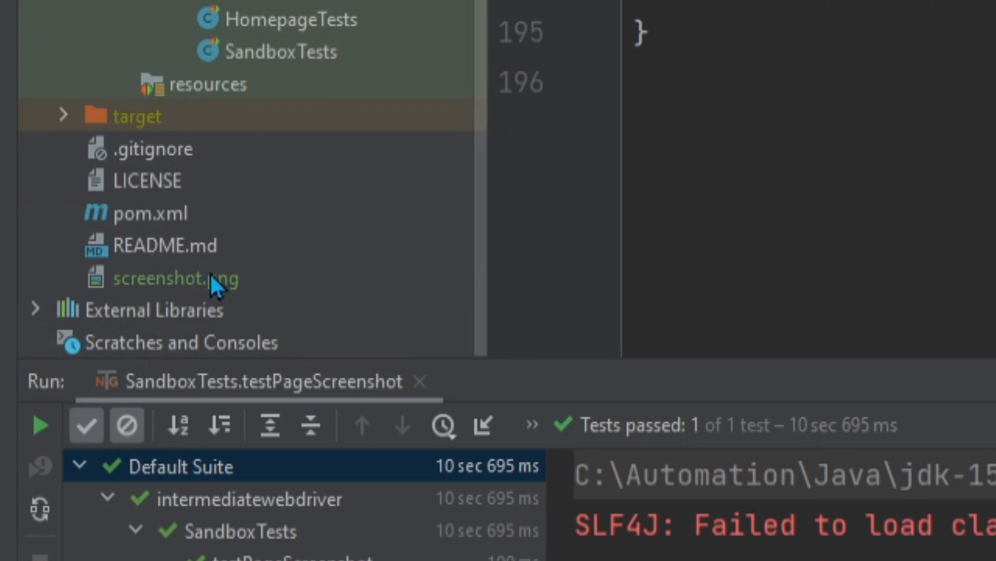
- View the generated 800x600 screenshot.png of the Sandbox page
left_click(175, 278)
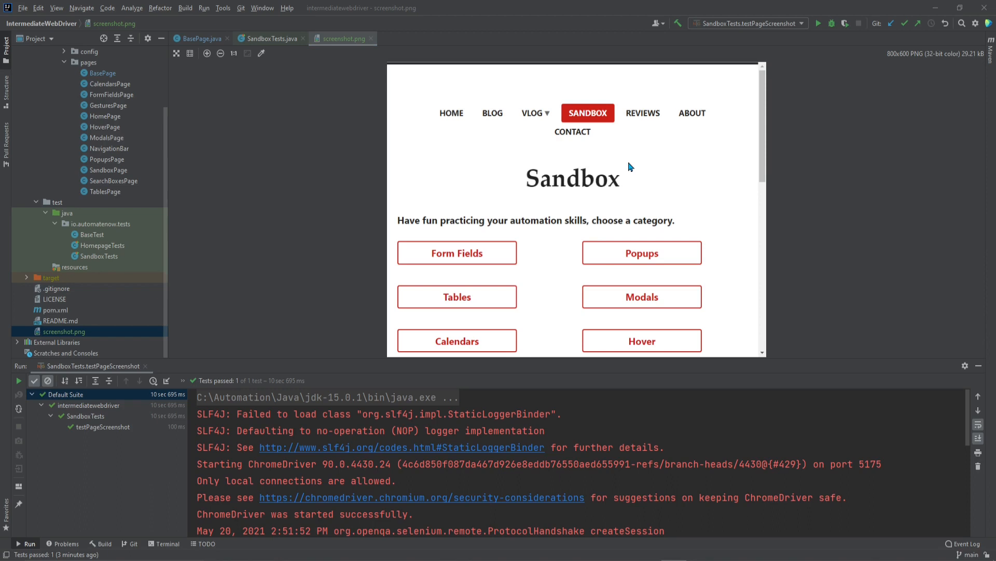
mouse_move(715, 253)
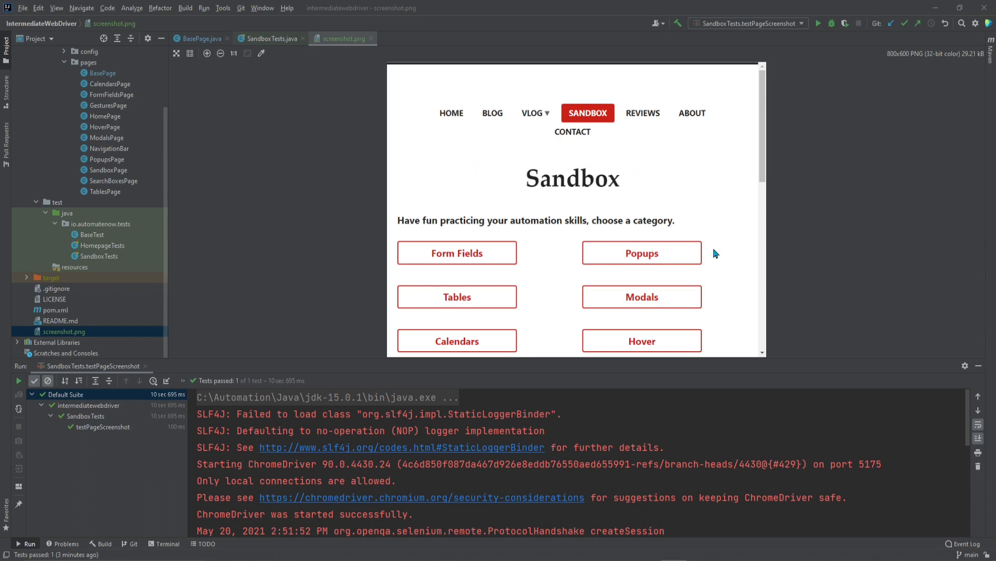
mouse_move(754, 222)
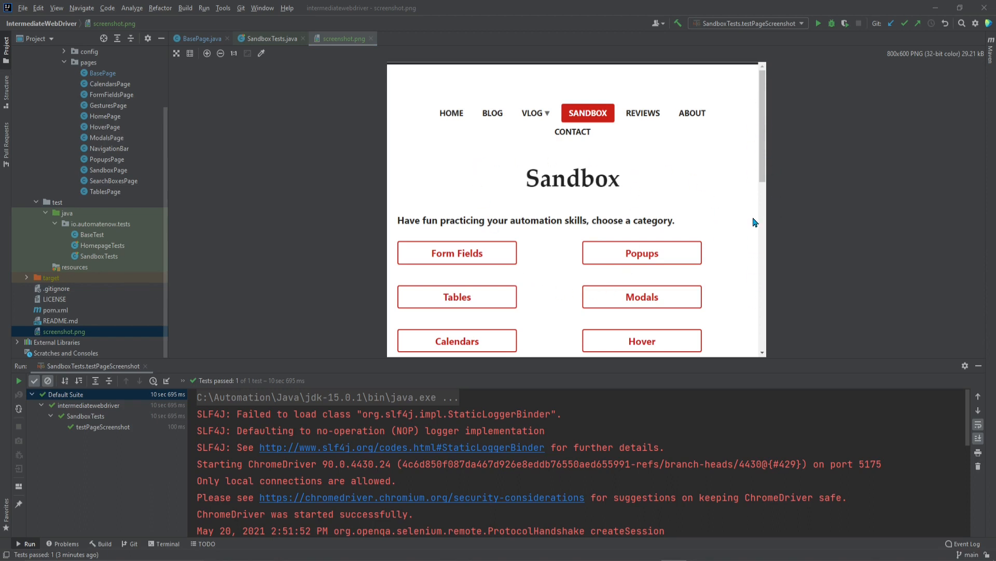
mouse_move(562, 136)
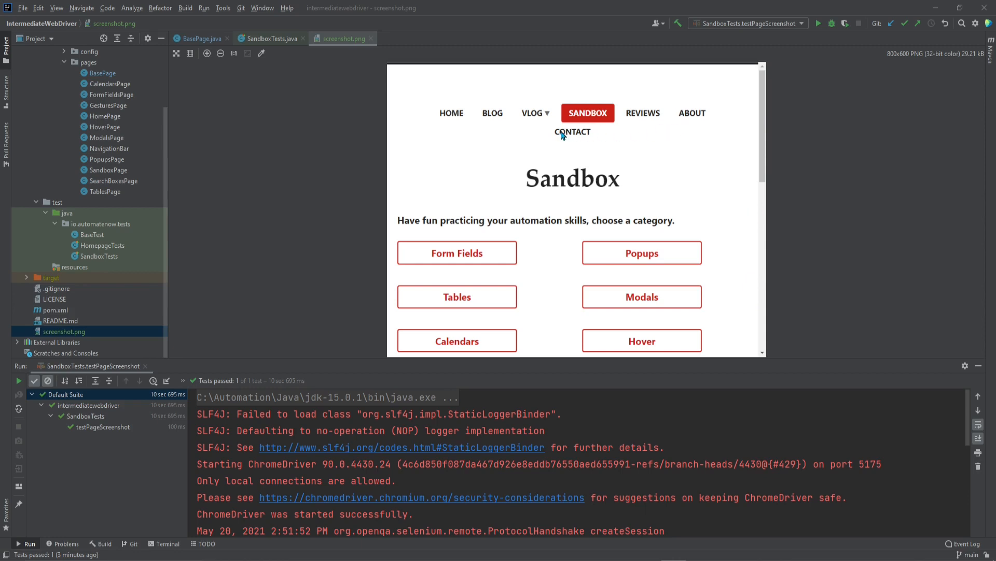
mouse_move(653, 140)
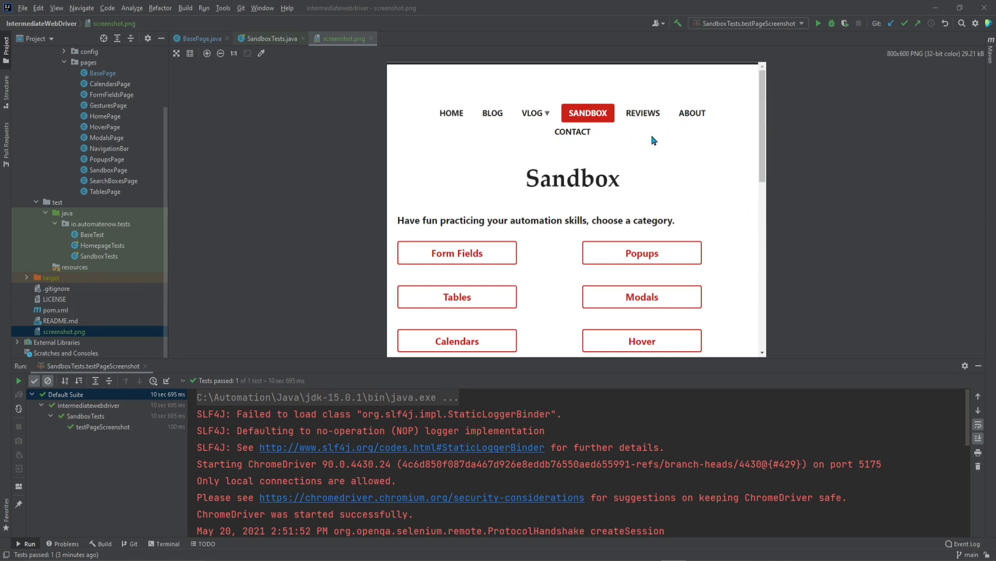
mouse_move(455, 311)
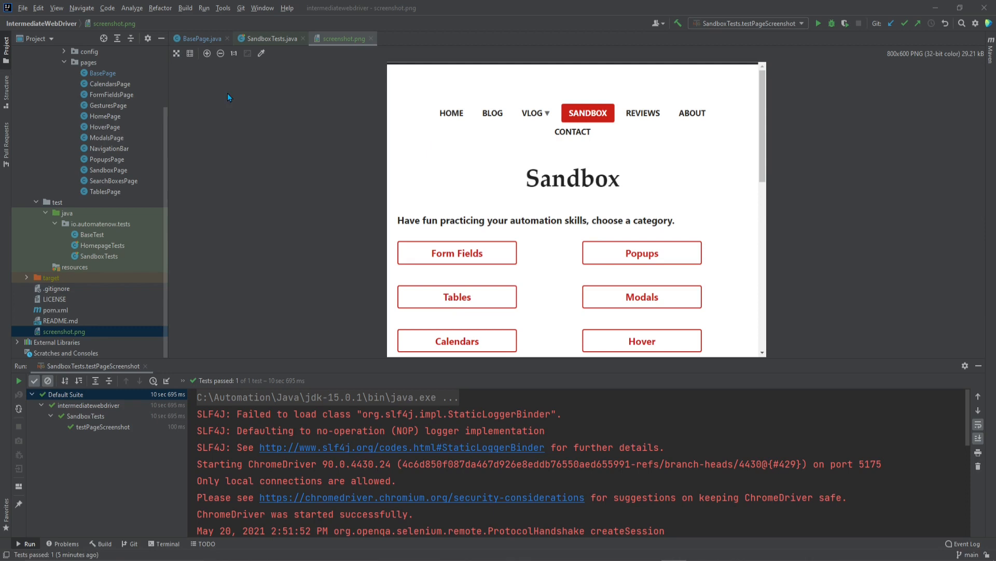
- Add options.addArguments("--window-size=1920,1080"); below the headless argument in BasePage
left_click(199, 38)
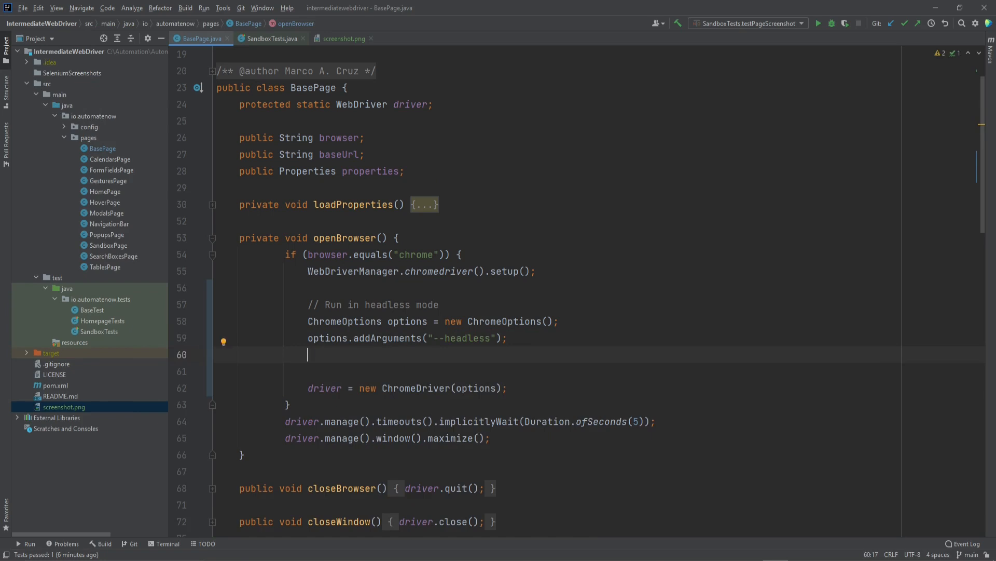
type("options.addArguments(\"")
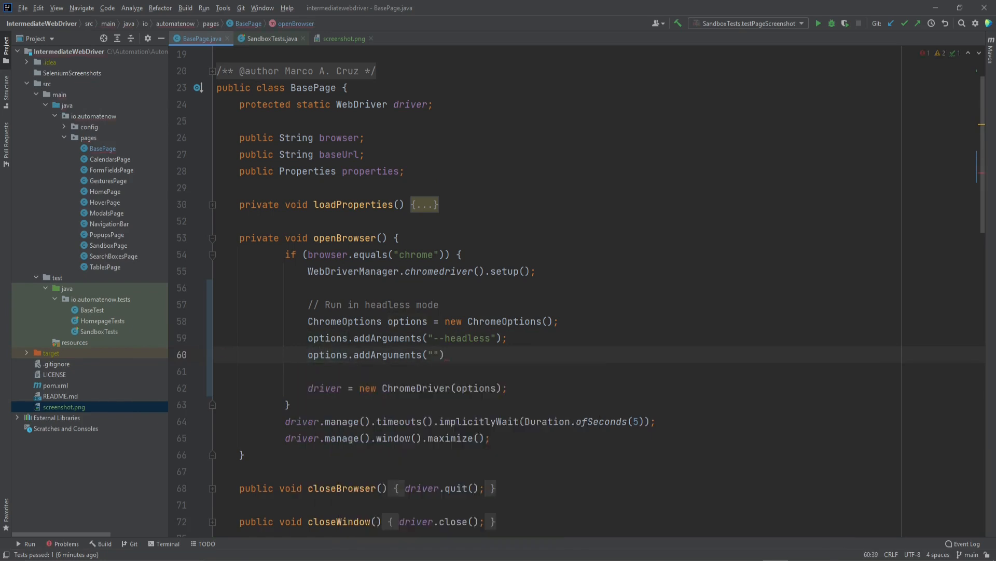
type("--")
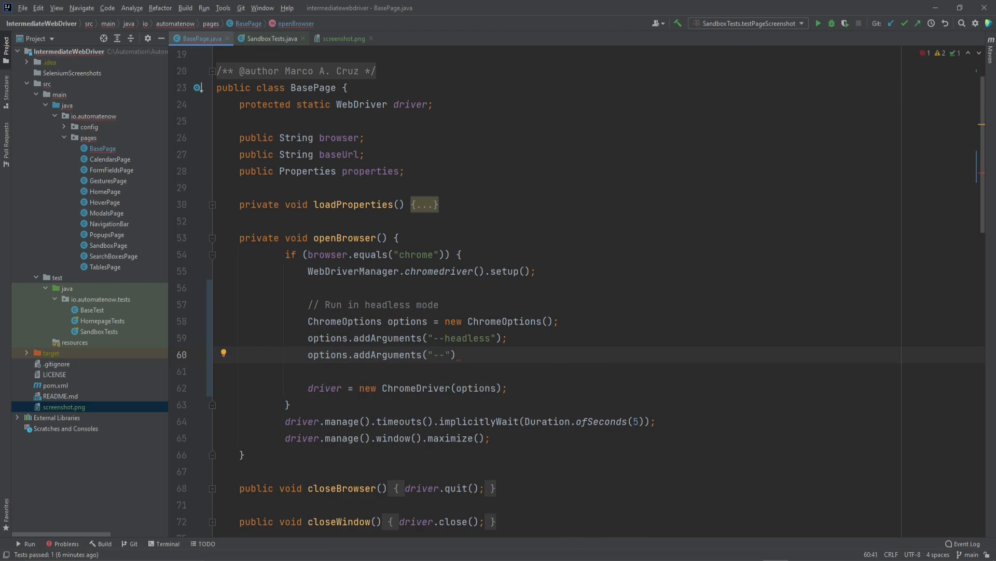
type("window")
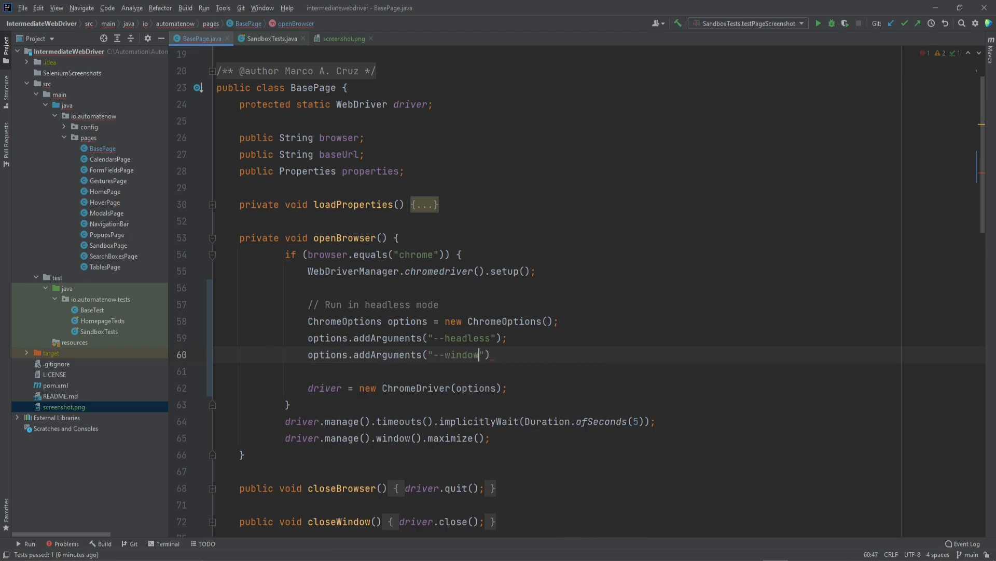
type("-size")
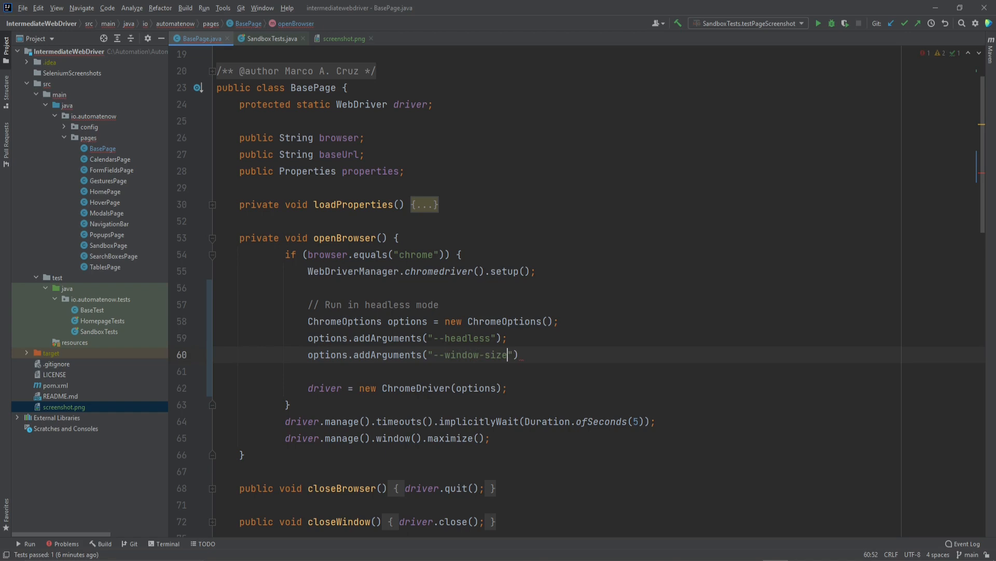
type("=")
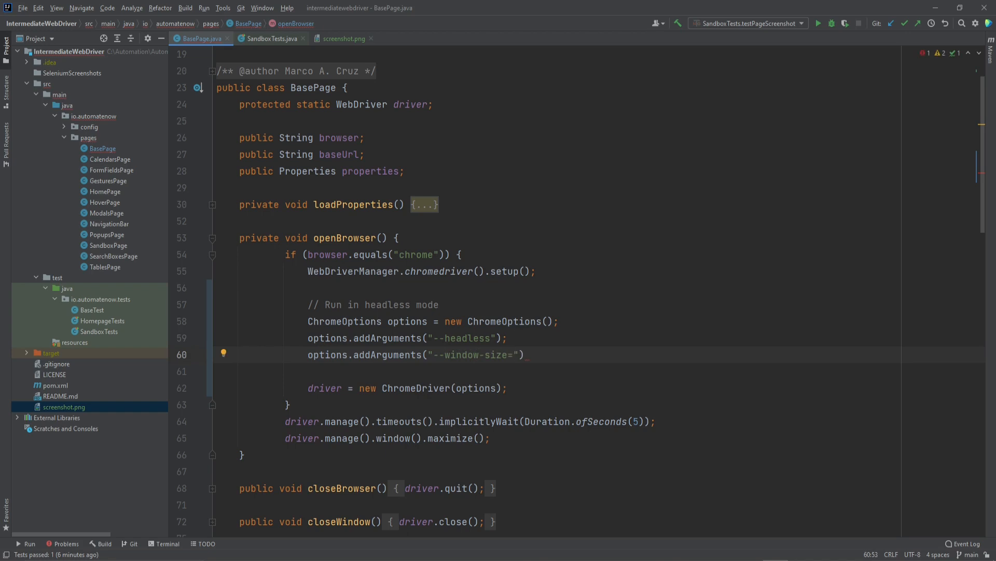
type("1920,108")
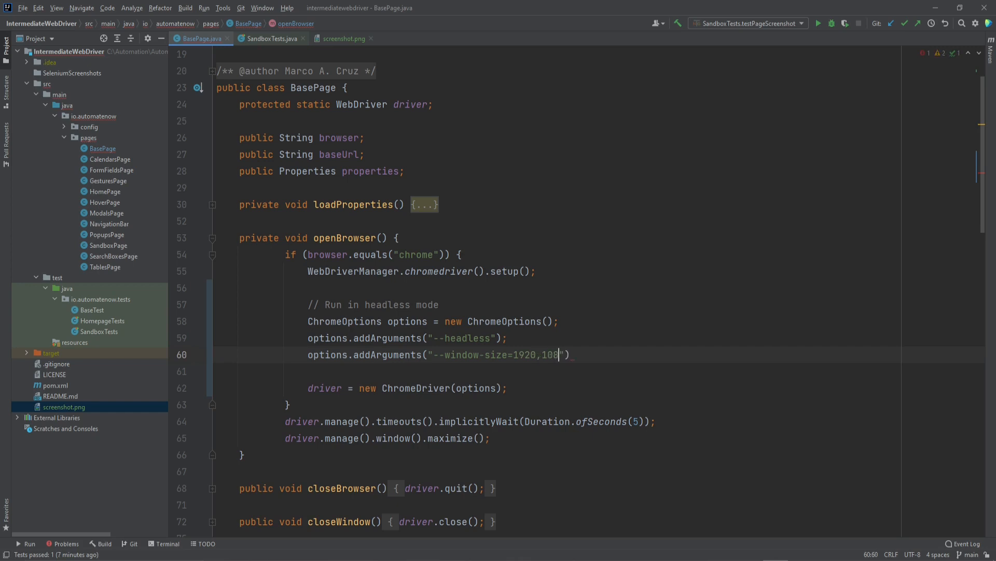
type("0\");")
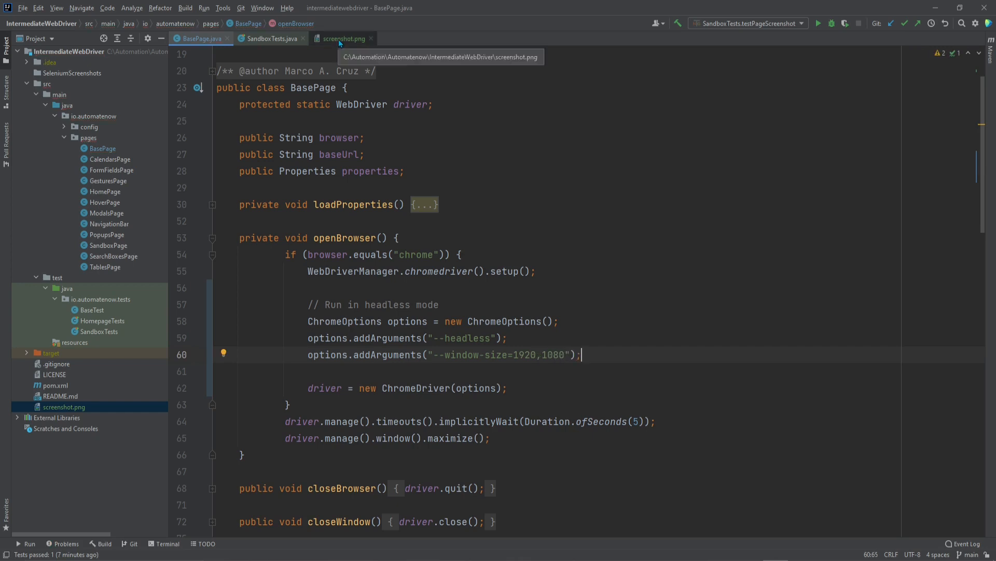
- Close the old screenshot.png and rerun testPageScreenshot with the new options so it passes
left_click(344, 39)
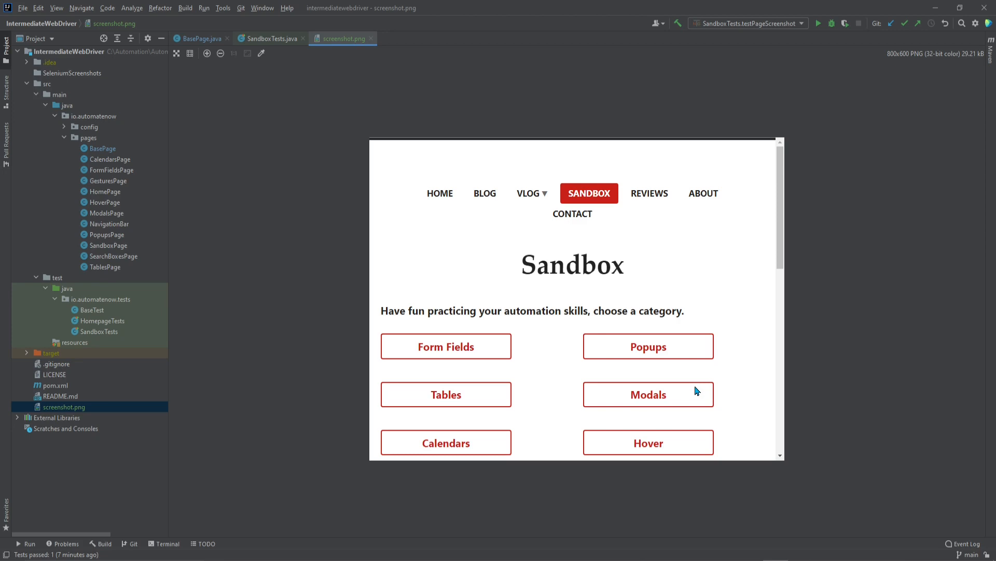
left_click(269, 39)
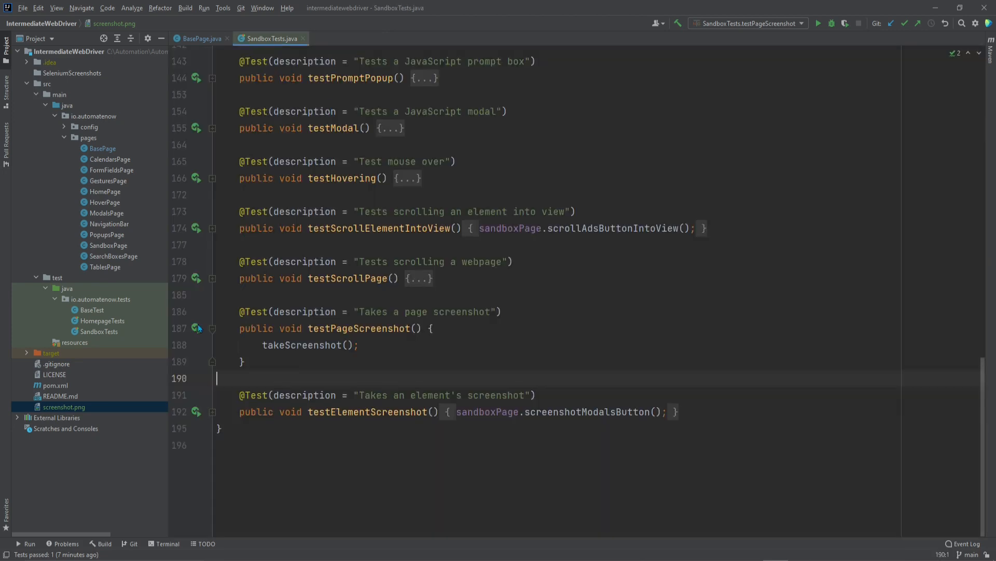
right_click(63, 405)
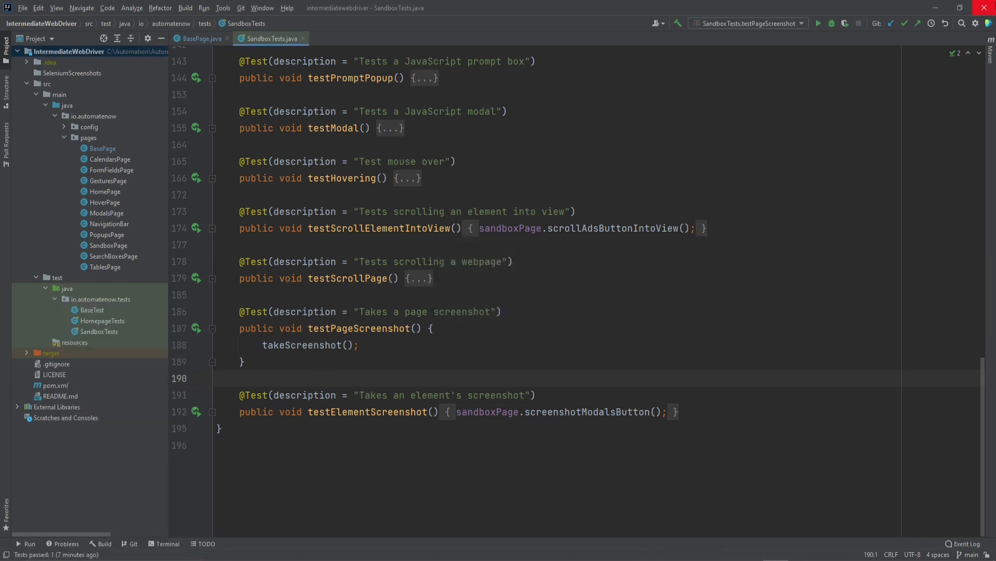
left_click(819, 24)
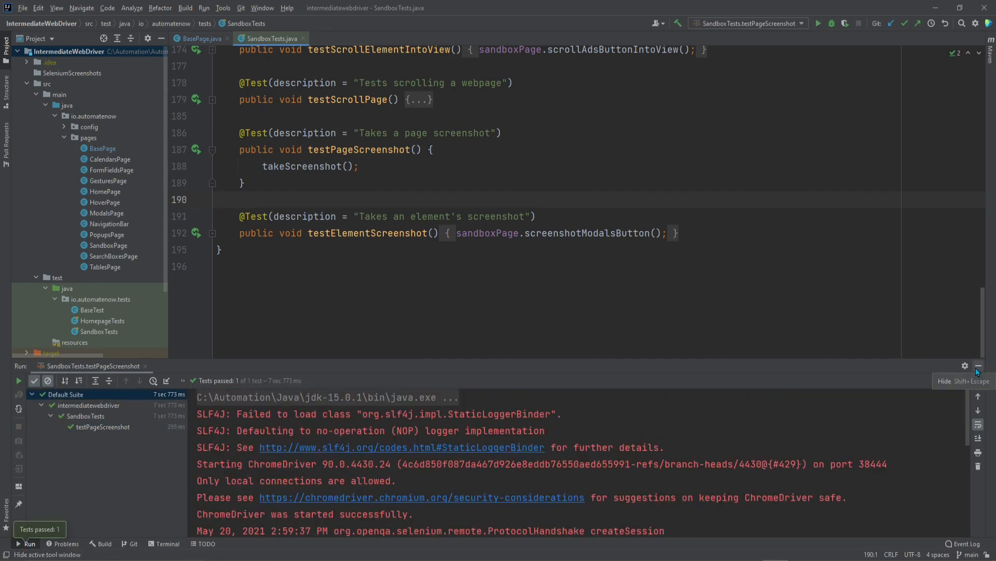
- View the regenerated 1920x1080 screenshot of the full Sandbox page, then return to BasePage
left_click(978, 370)
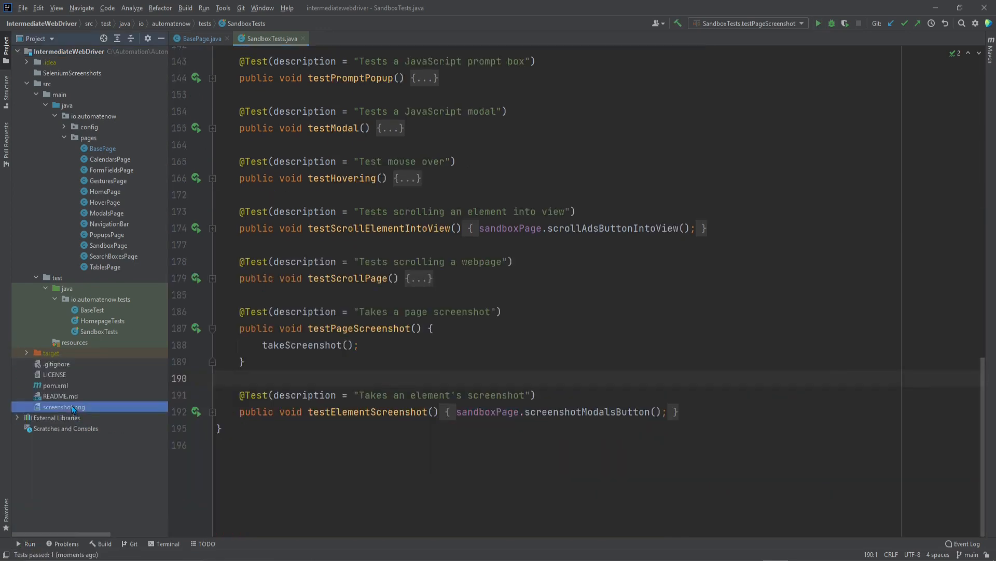
double_click(63, 406)
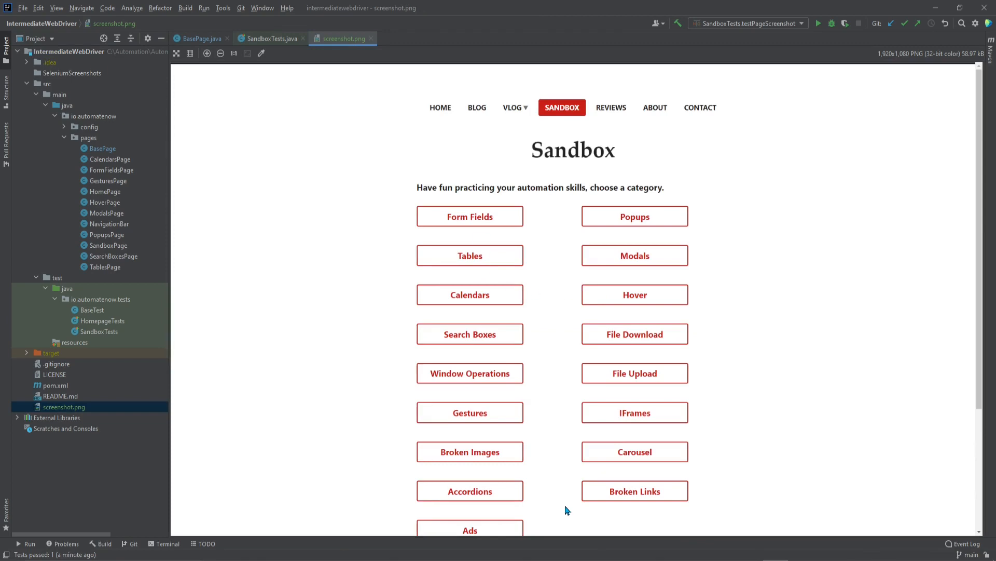
left_click(199, 39)
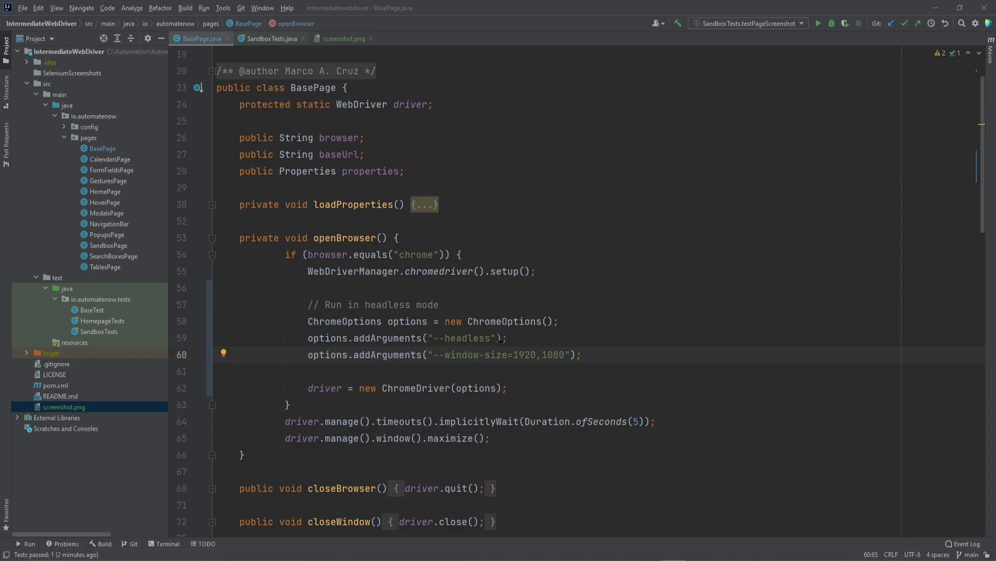
left_click(497, 337)
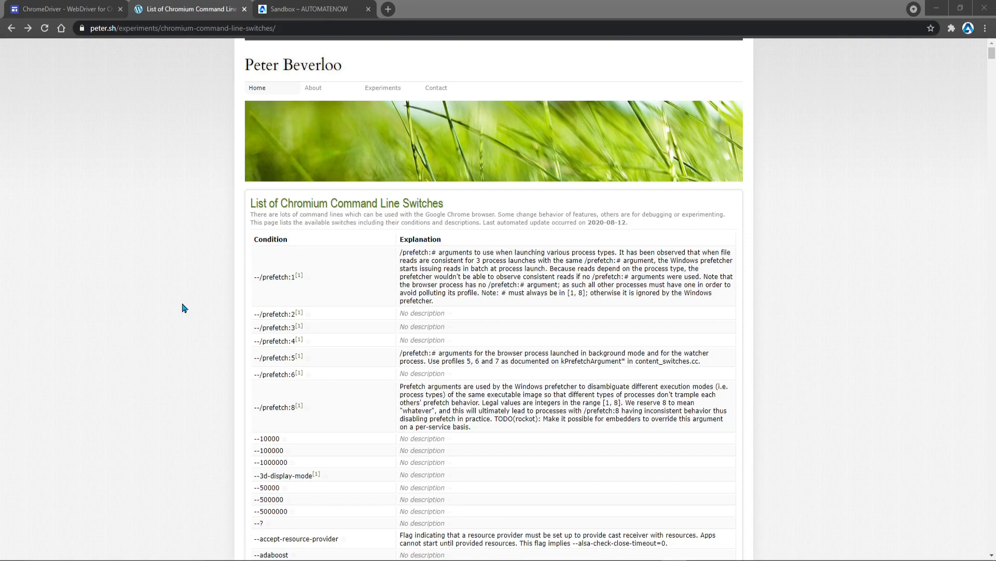
mouse_move(274, 314)
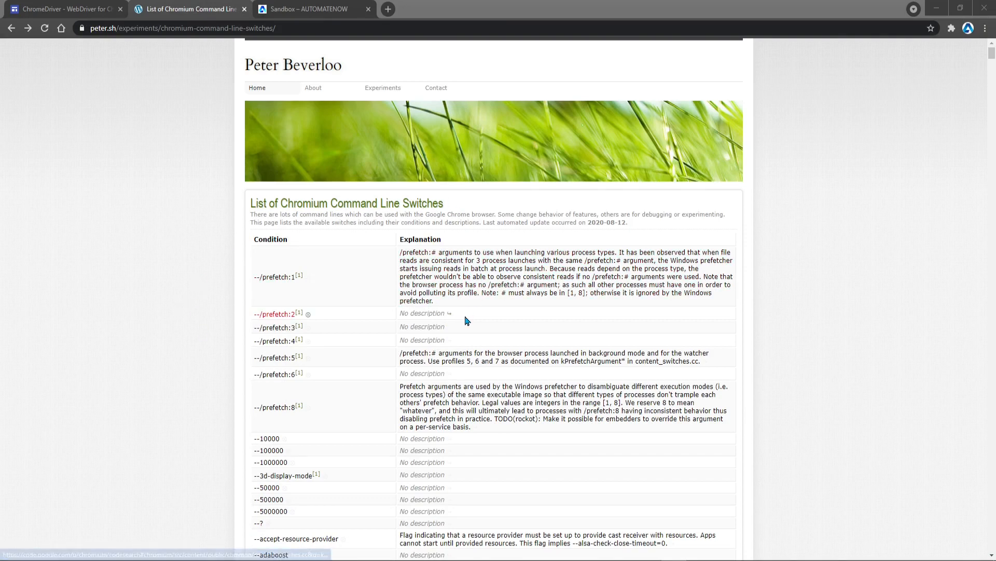